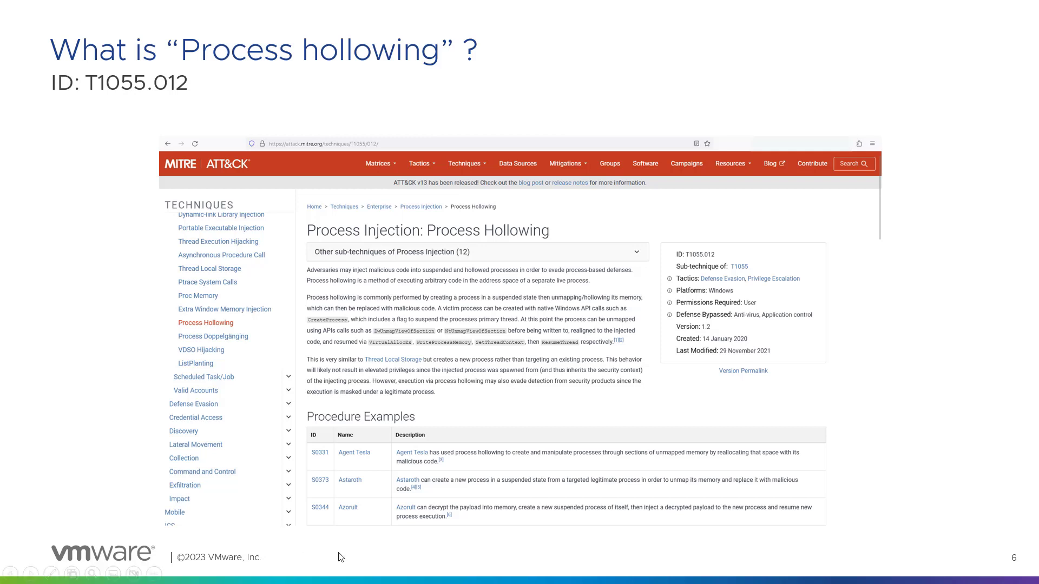
mouse_move(721, 336)
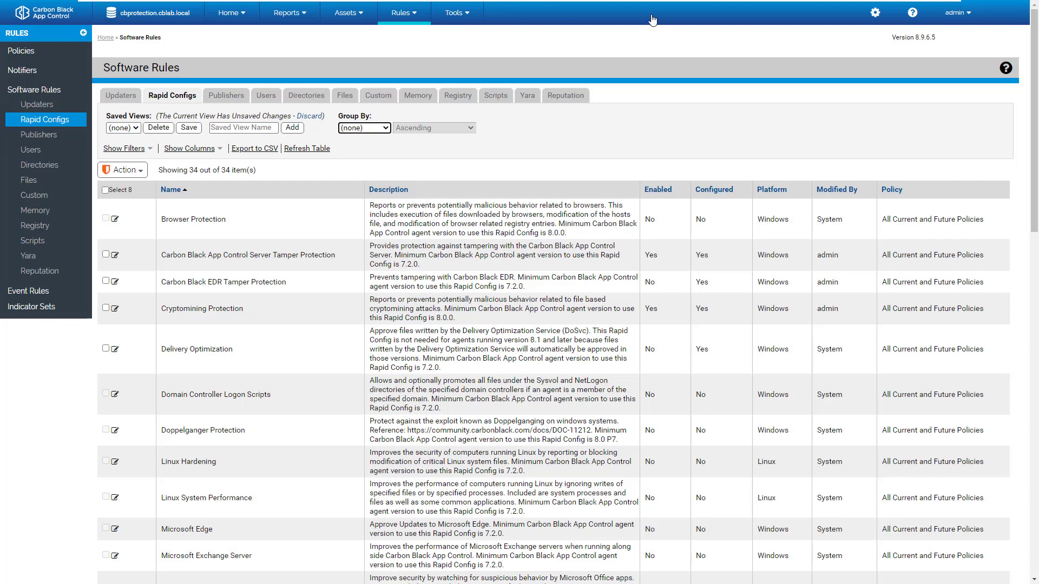
mouse_move(979, 52)
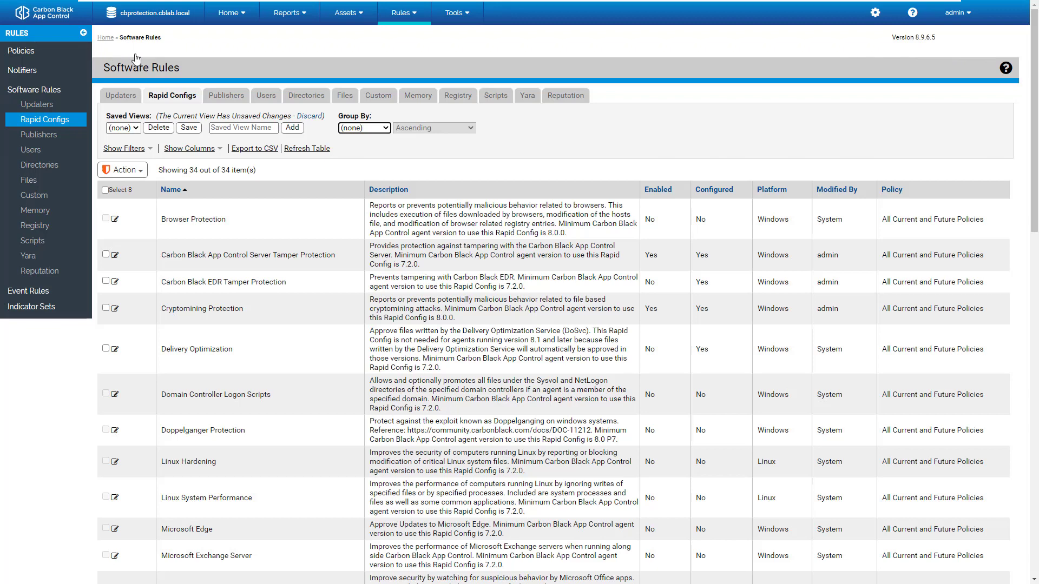
mouse_move(1002, 143)
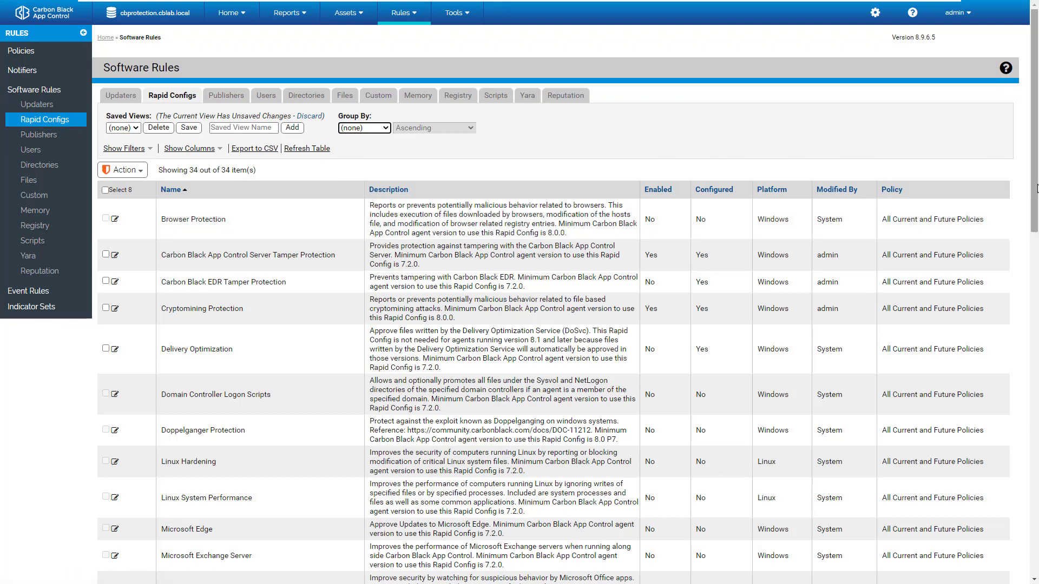
Step: Open the Process Hollowing Protection rapid config for editing from the list
scroll("down", 3)
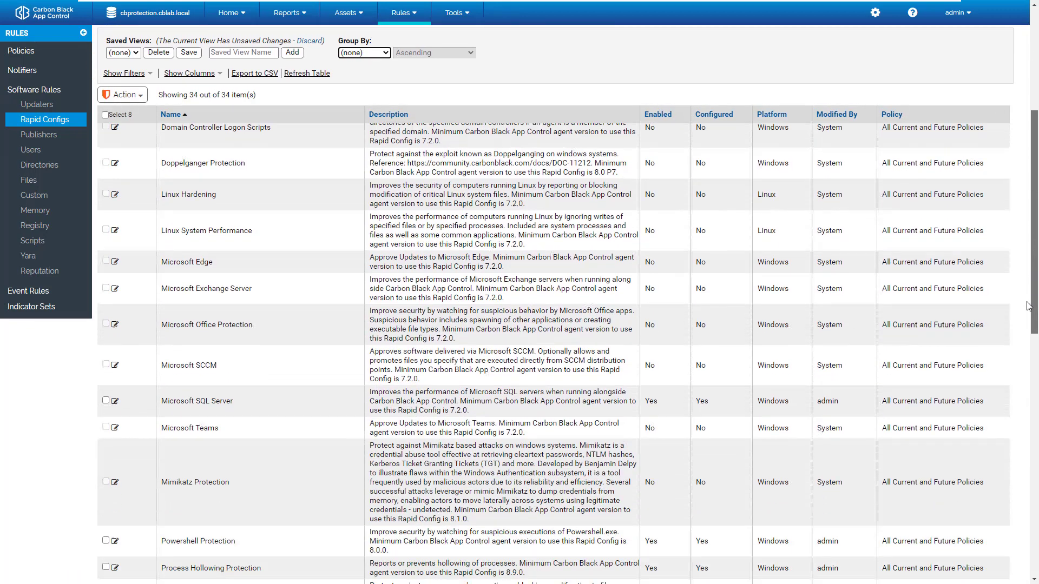
scroll("down", 3)
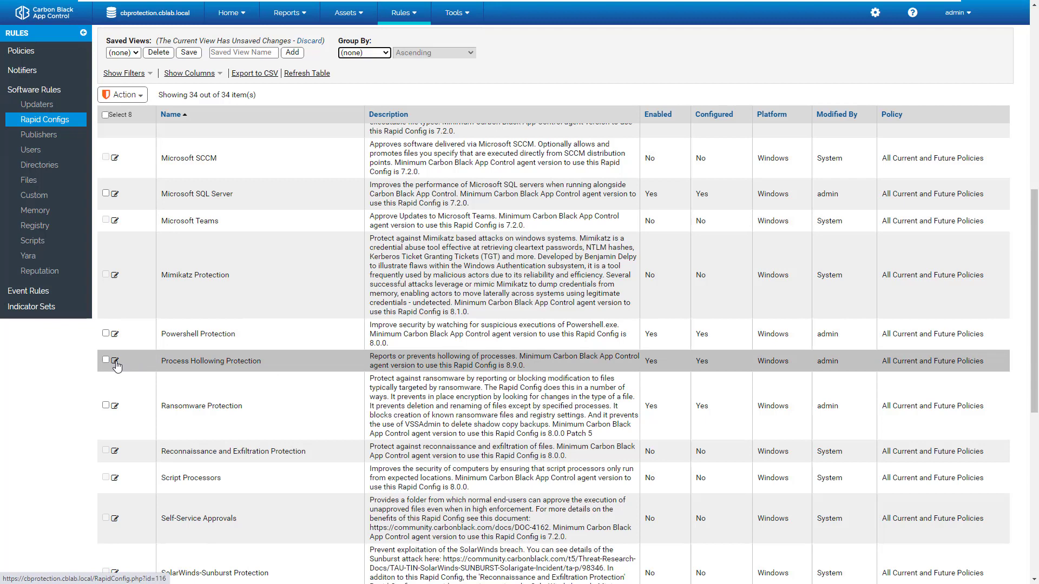
left_click(114, 362)
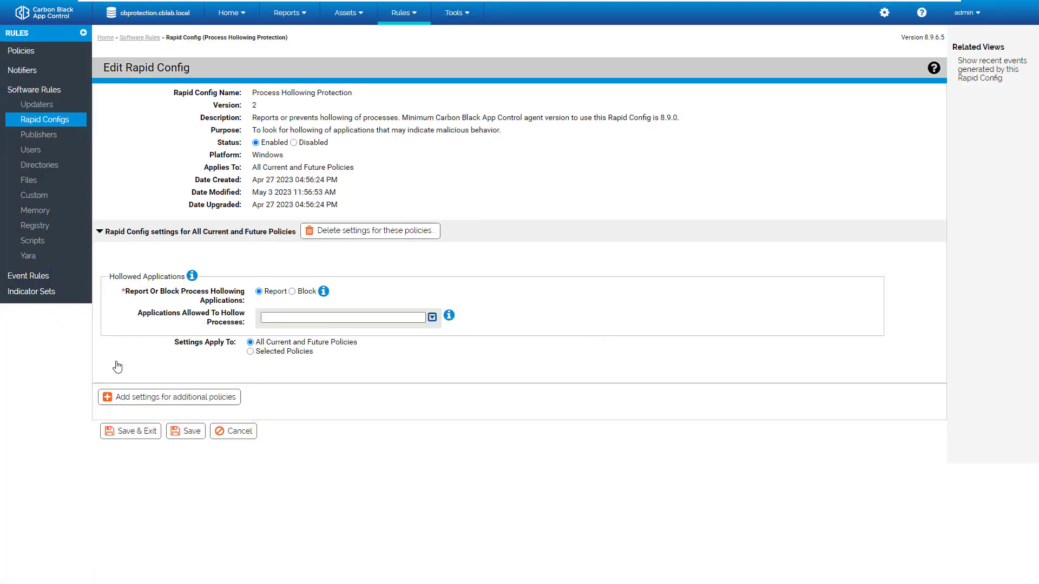
mouse_move(282, 146)
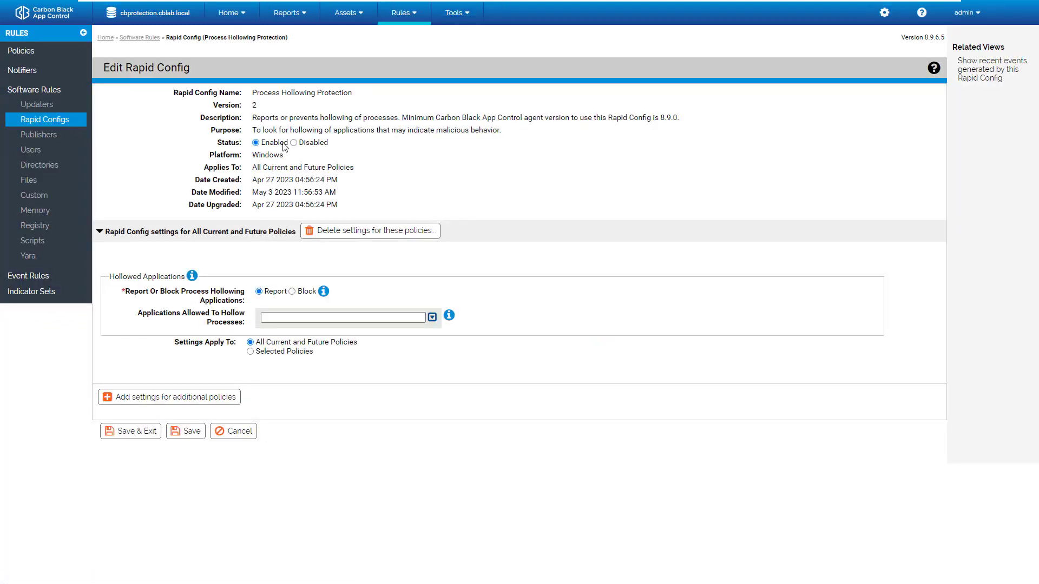
Step: Toggle Status to Disabled and back to Enabled, then focus the allowed applications field
left_click(293, 143)
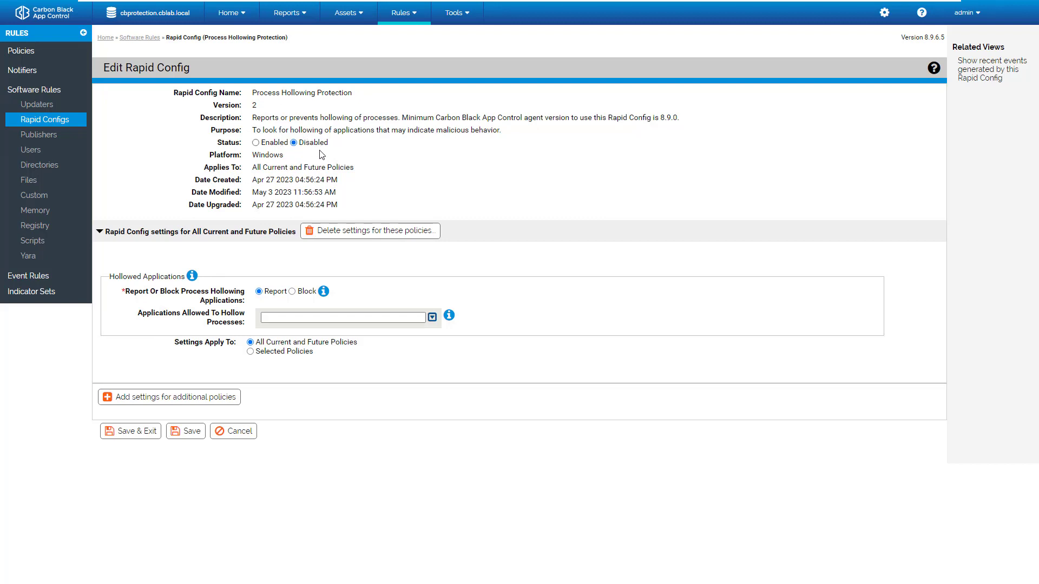
left_click(256, 143)
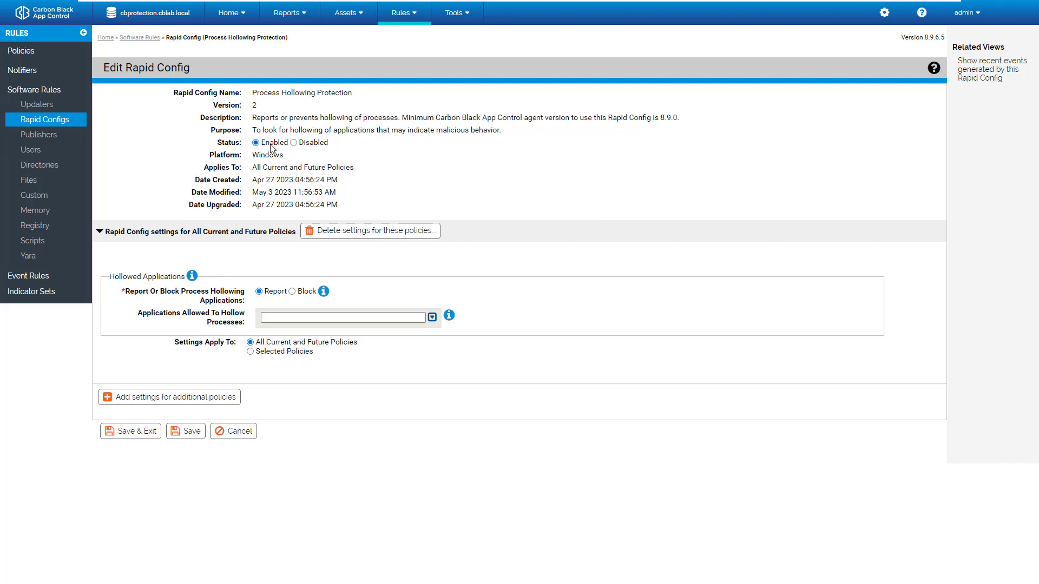
mouse_move(260, 271)
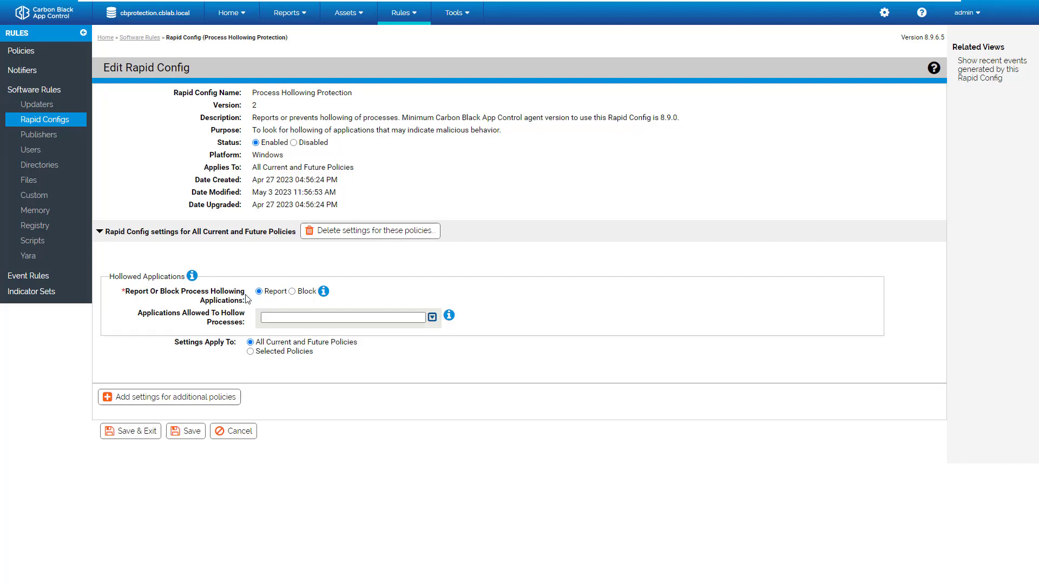
mouse_move(254, 306)
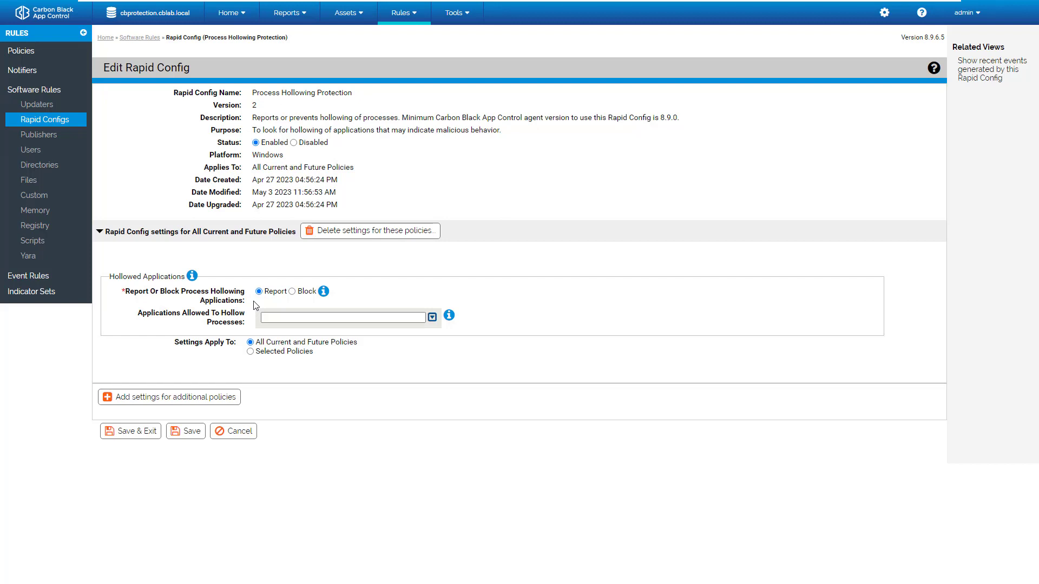
left_click(342, 317)
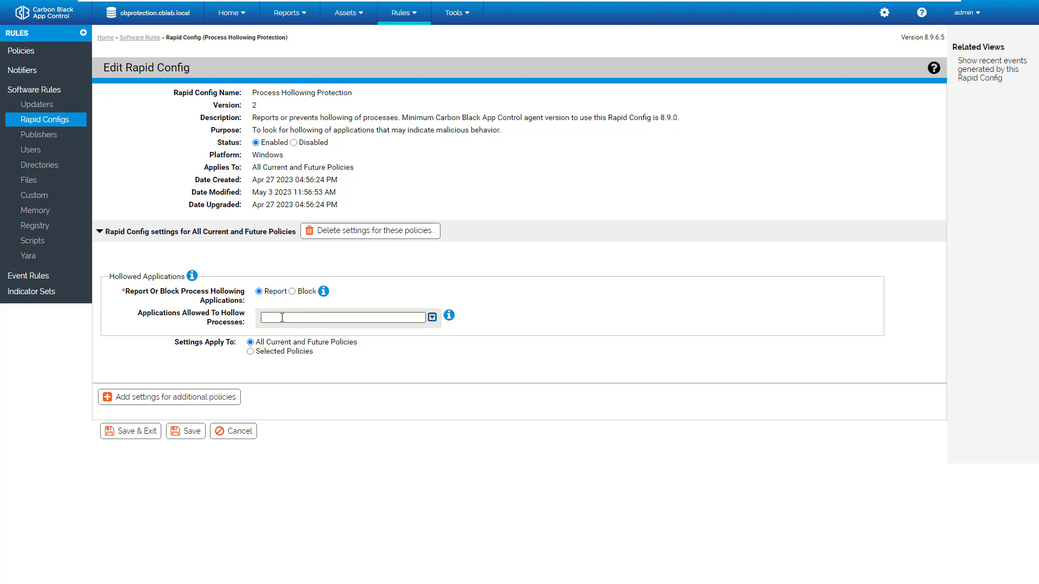
mouse_move(309, 320)
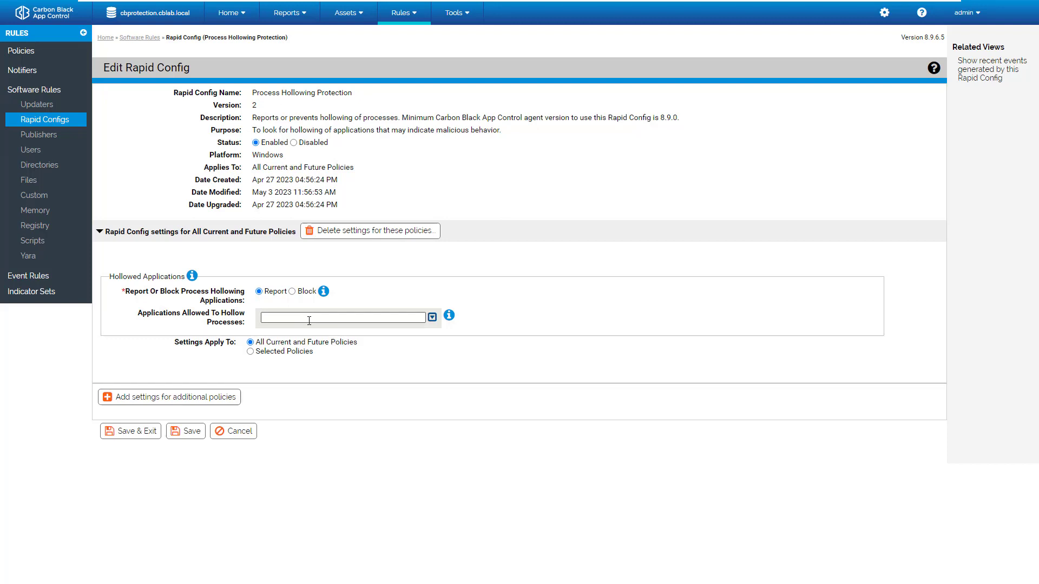
left_click(293, 291)
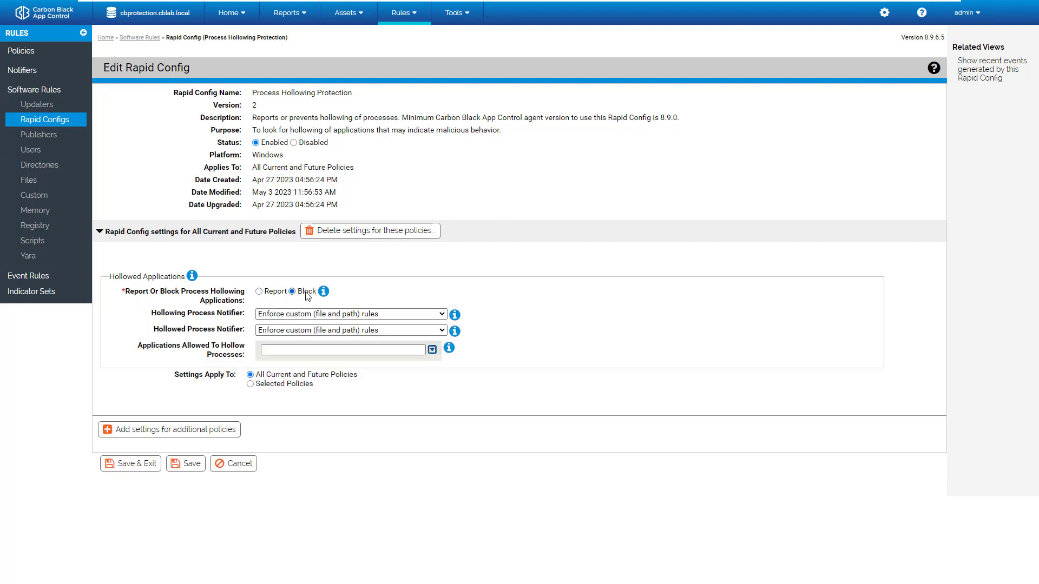
left_click(259, 291)
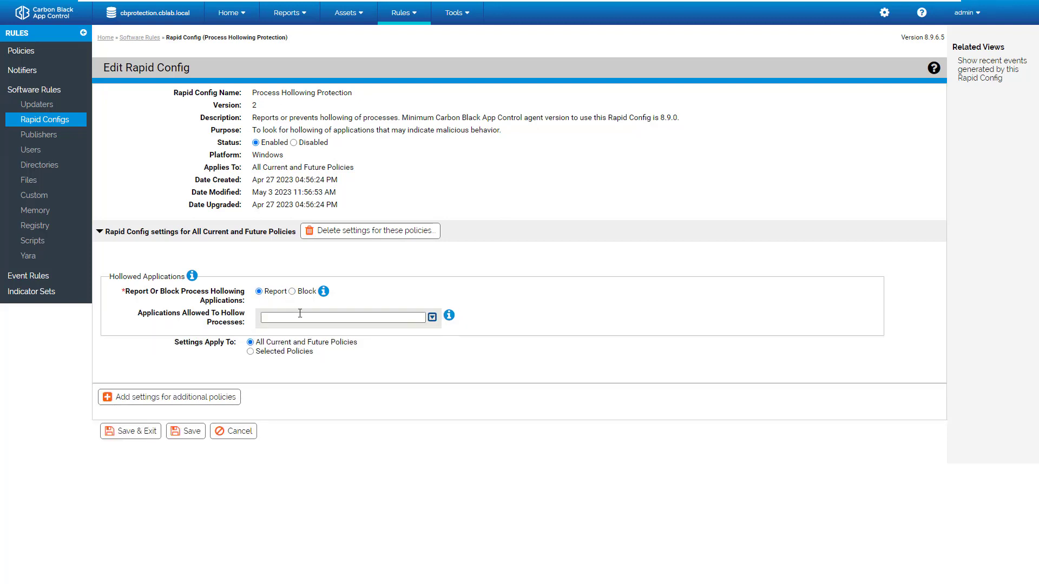
left_click(294, 291)
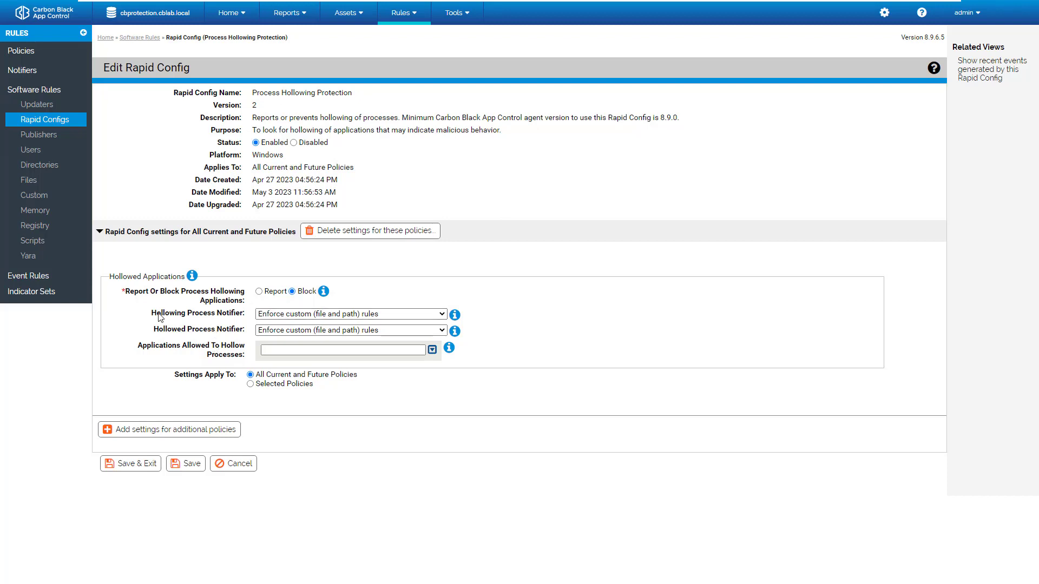
mouse_move(207, 335)
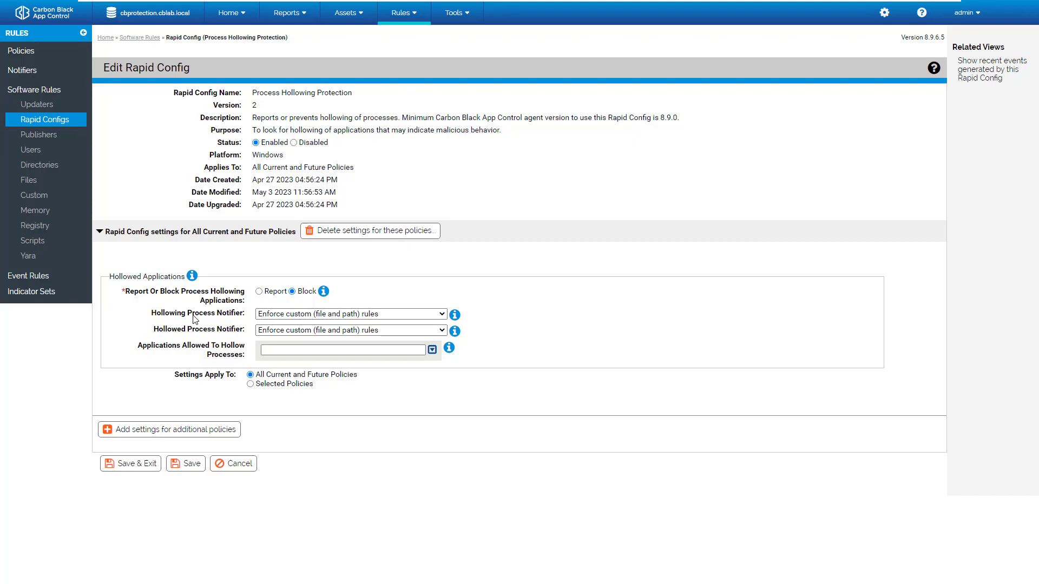
left_click(257, 291)
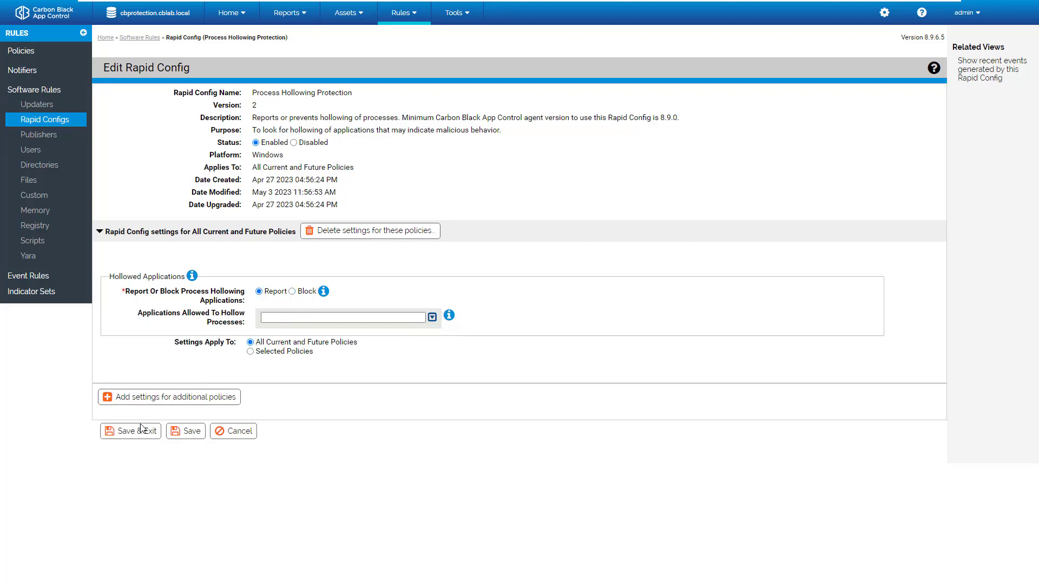